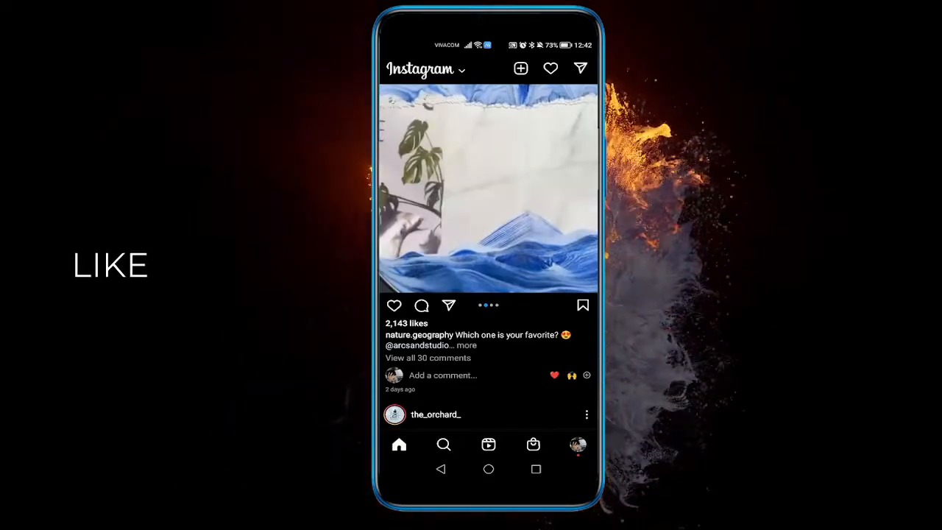
# Step: Discard the unsent Instagram story draft and leave the app for Android Settings
pyautogui.scroll(-3)
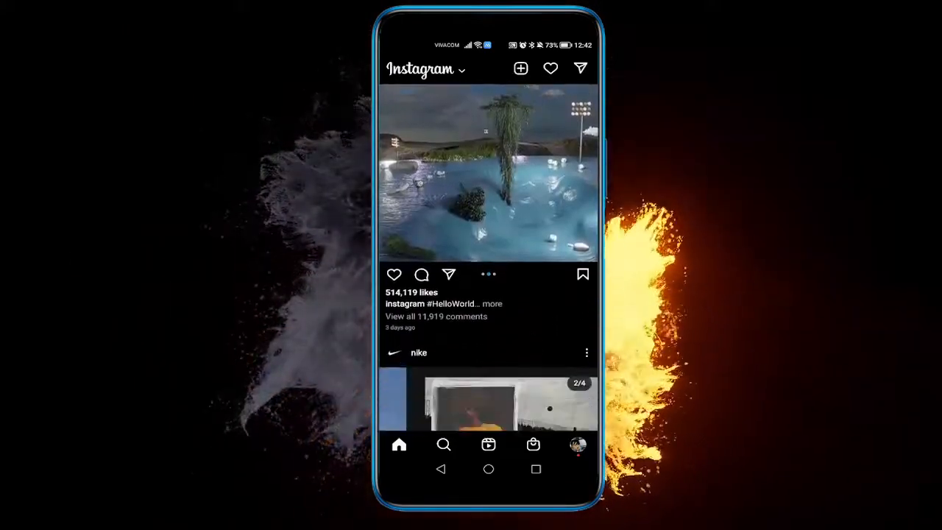
pyautogui.scroll(-3)
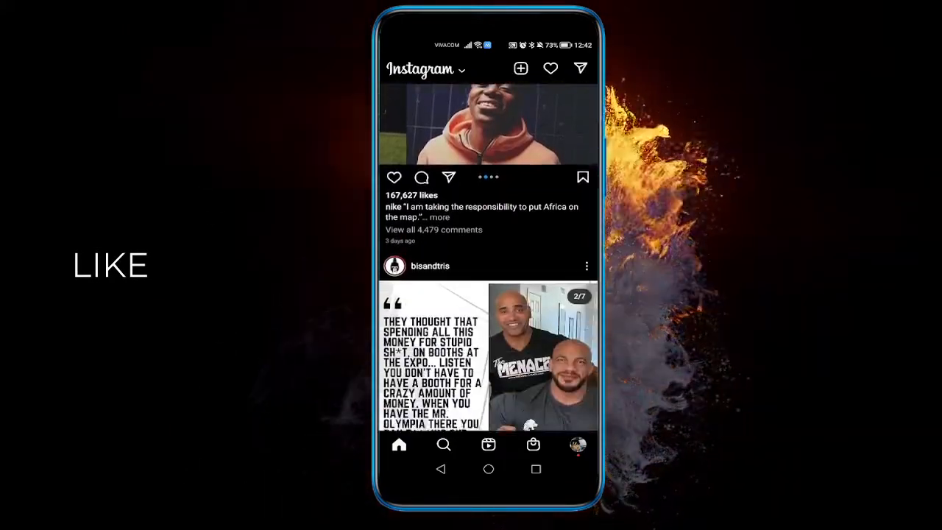
pyautogui.scroll(-3)
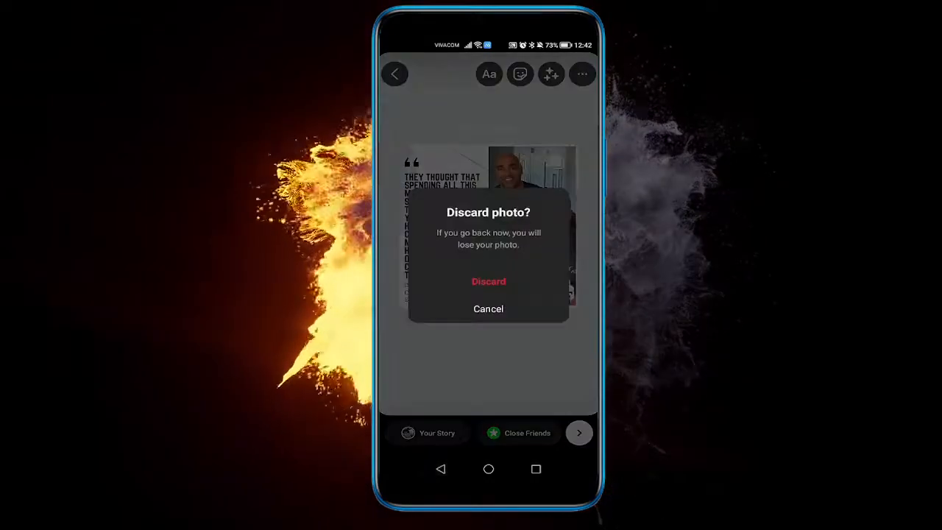
pyautogui.click(489, 282)
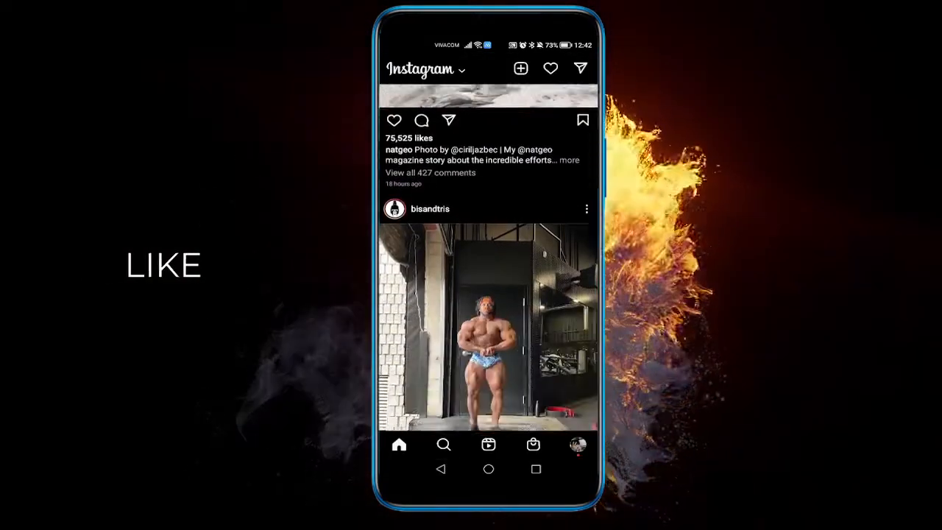
pyautogui.scroll(-3)
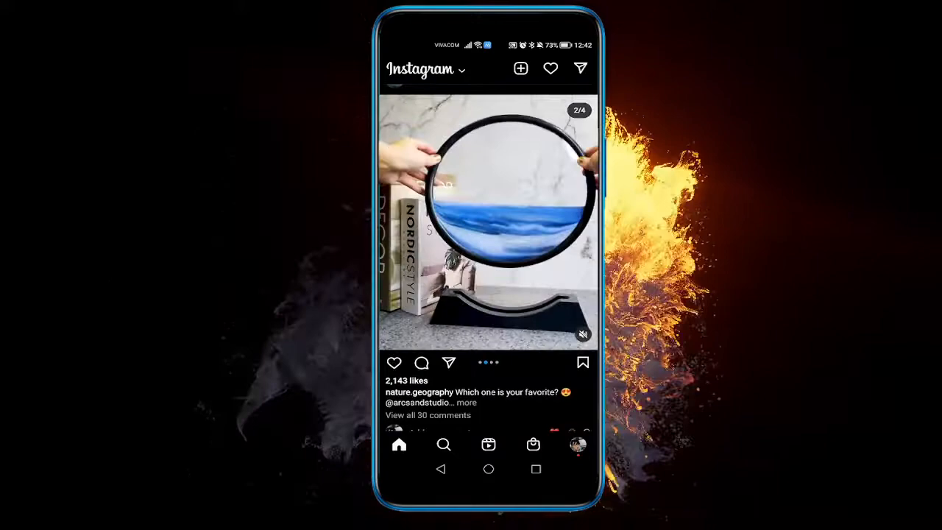
pyautogui.click(447, 362)
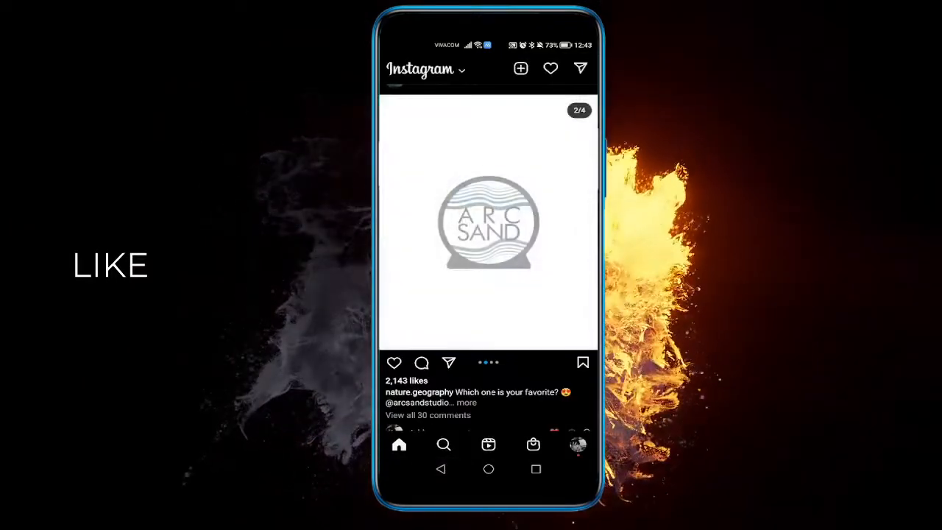
# Step: Search Android Settings for "app" and reach the installed Apps list
pyautogui.scroll(-3)
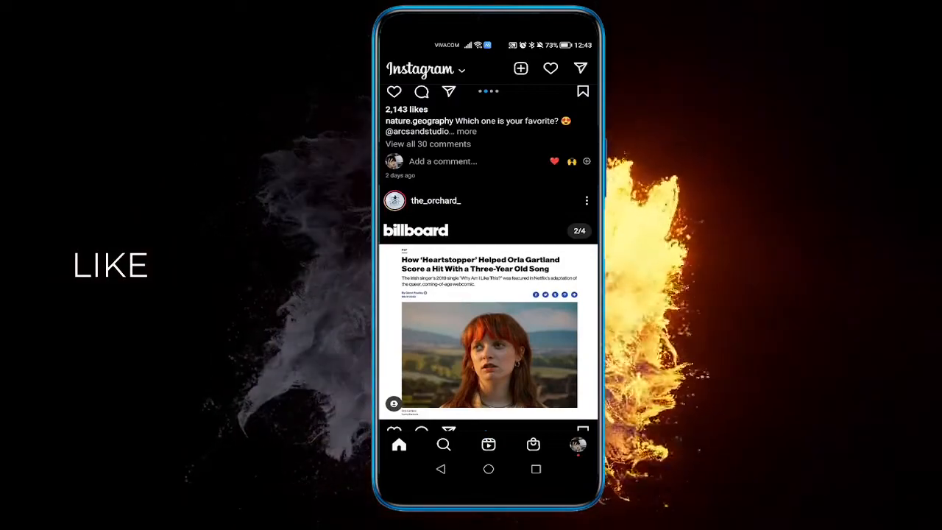
pyautogui.scroll(-3)
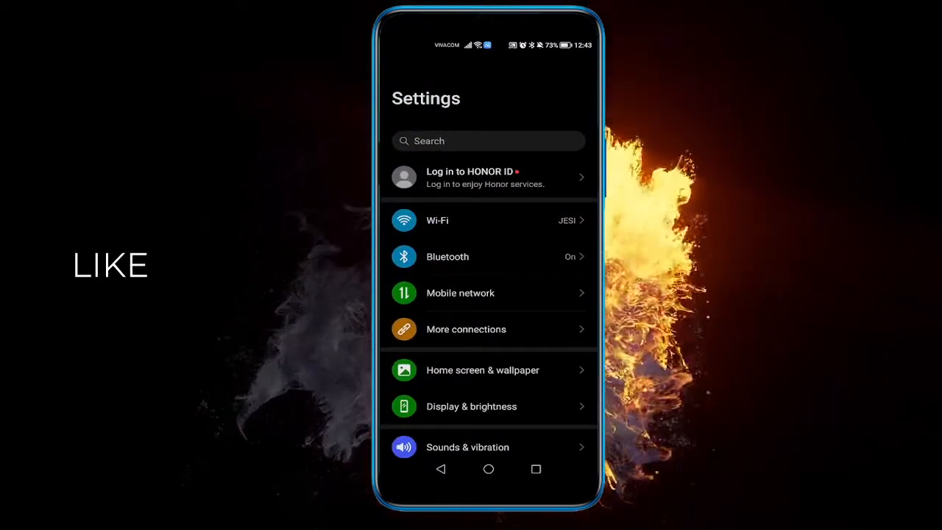
pyautogui.scroll(-3)
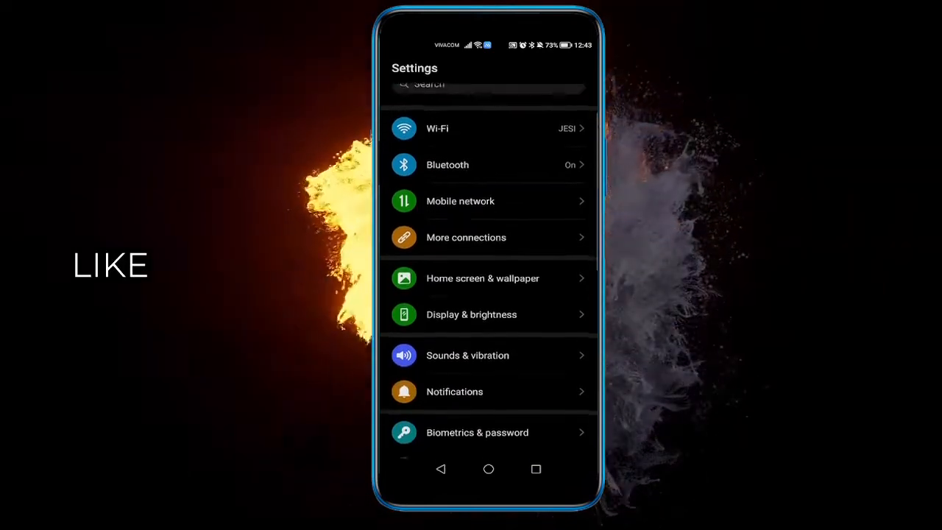
pyautogui.click(488, 84)
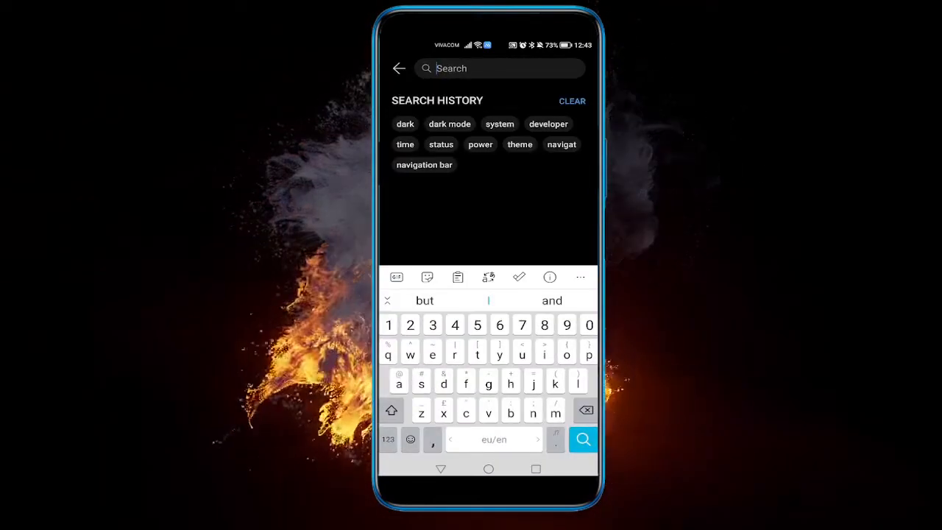
pyautogui.write('app')
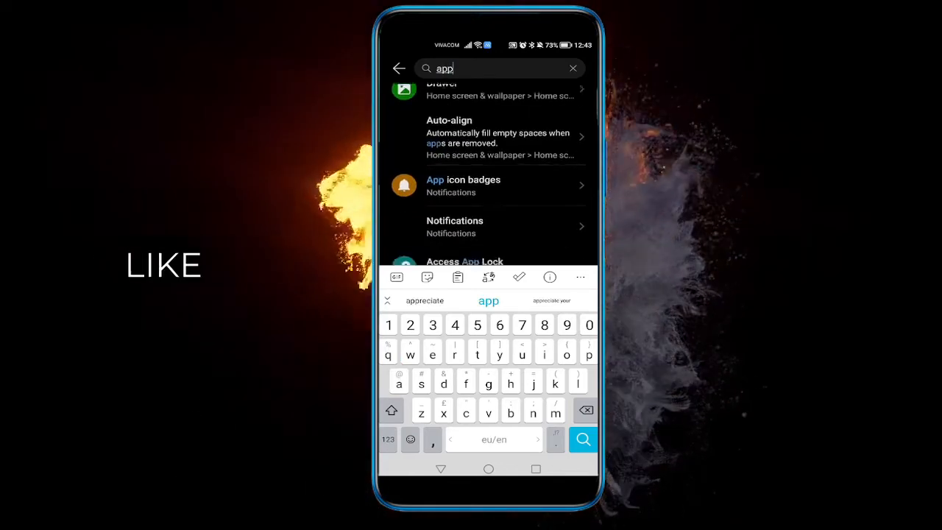
pyautogui.scroll(-3)
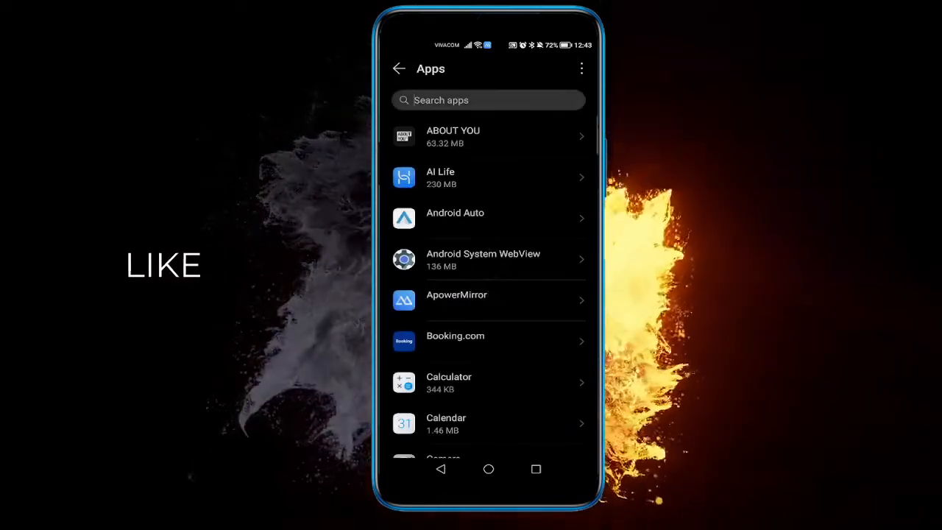
# Step: Filter the apps list with "in" and open Instagram's App info page
pyautogui.write('in')
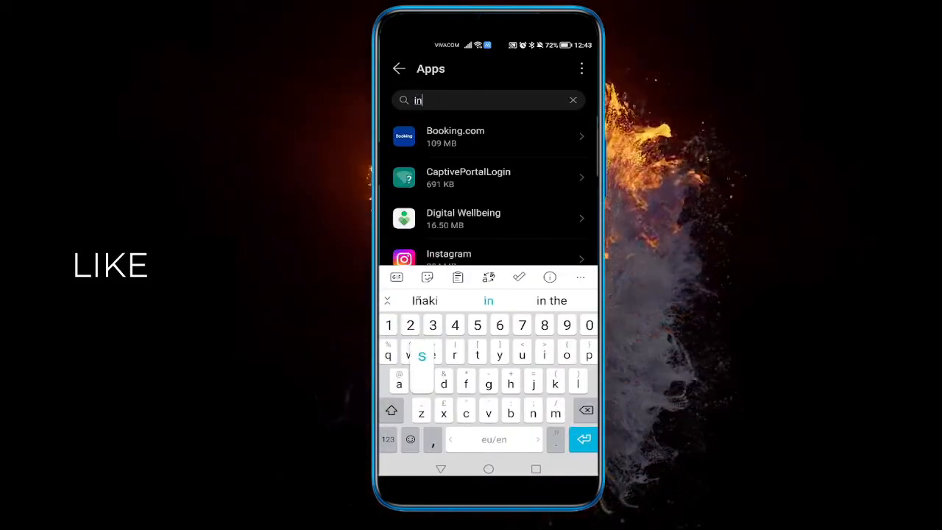
pyautogui.click(449, 257)
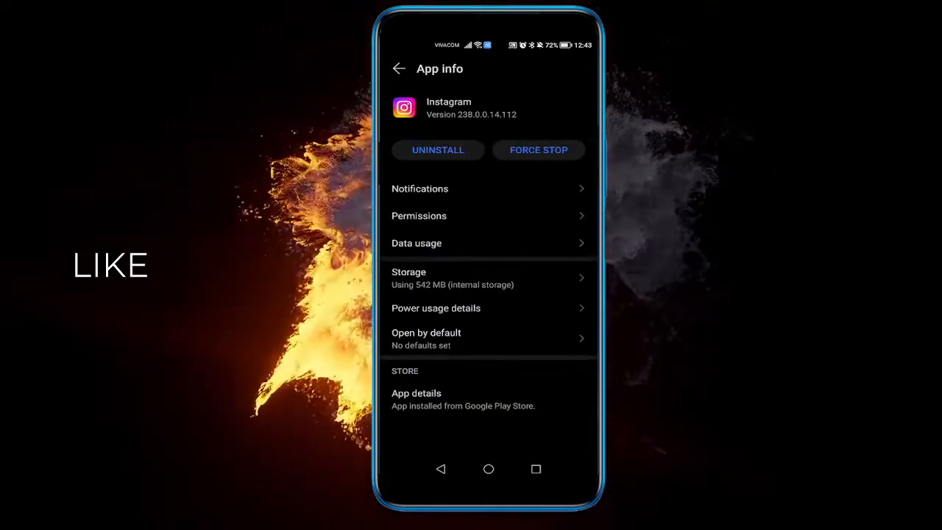